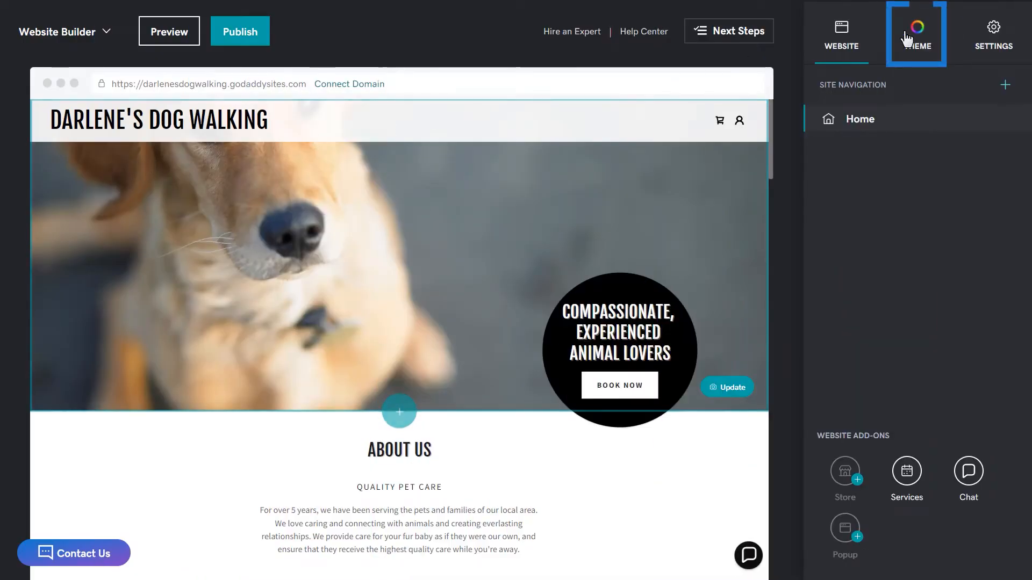
Open the Theme panel to view the current Bright theme settings
{"action": "left_click", "coordinate": [915, 33]}
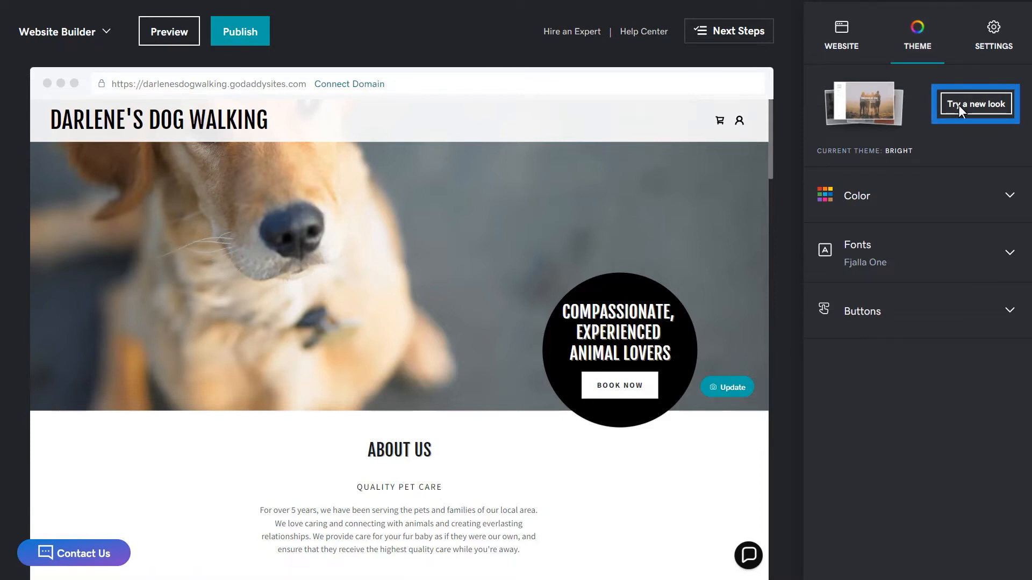
Open 'Try a new look' and scroll the theme gallery down to Slate
{"action": "left_click", "coordinate": [974, 104]}
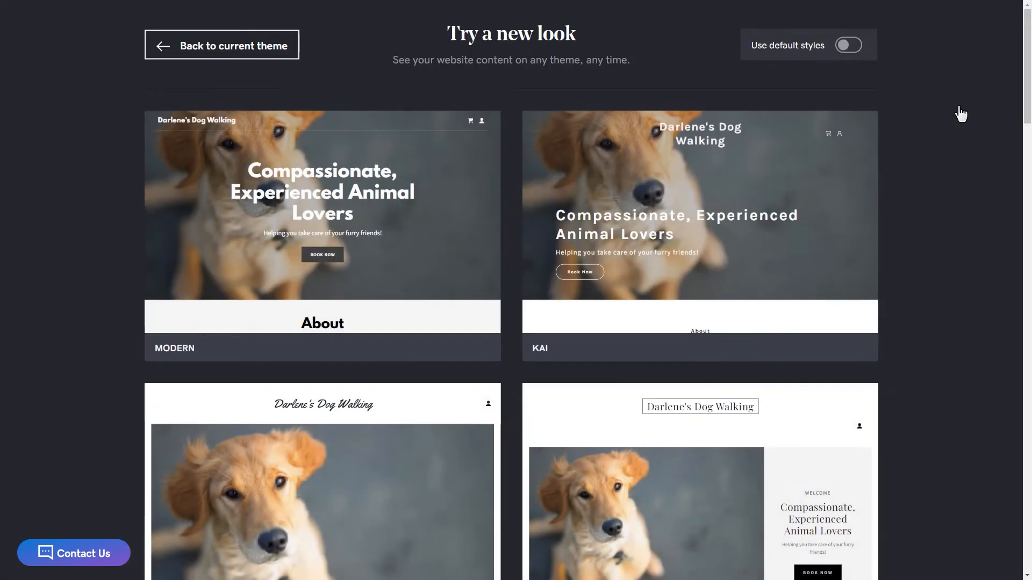
{"action": "mouse_move", "coordinate": [911, 200]}
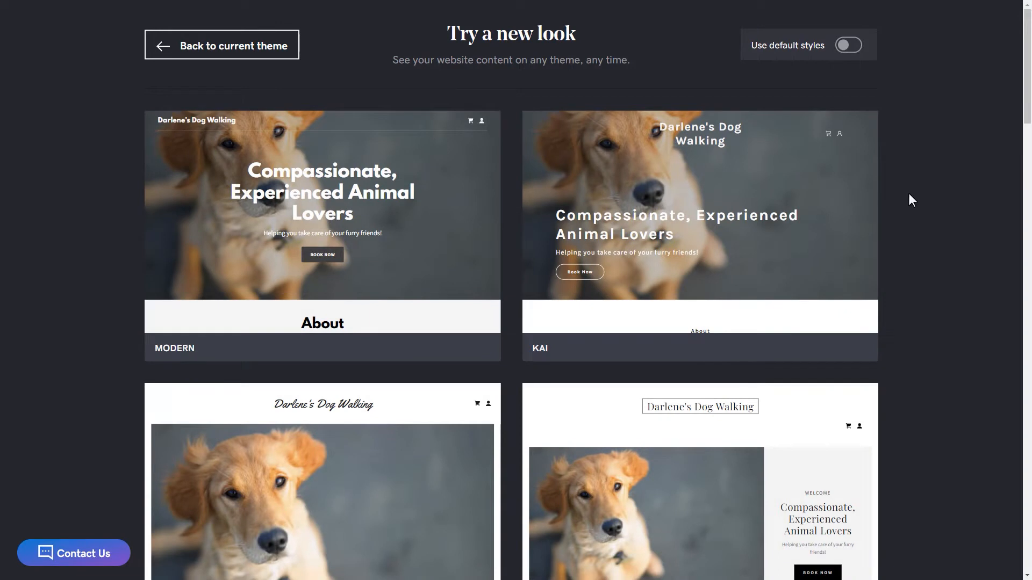
{"action": "scroll", "scroll_direction": "down", "scroll_amount": 3}
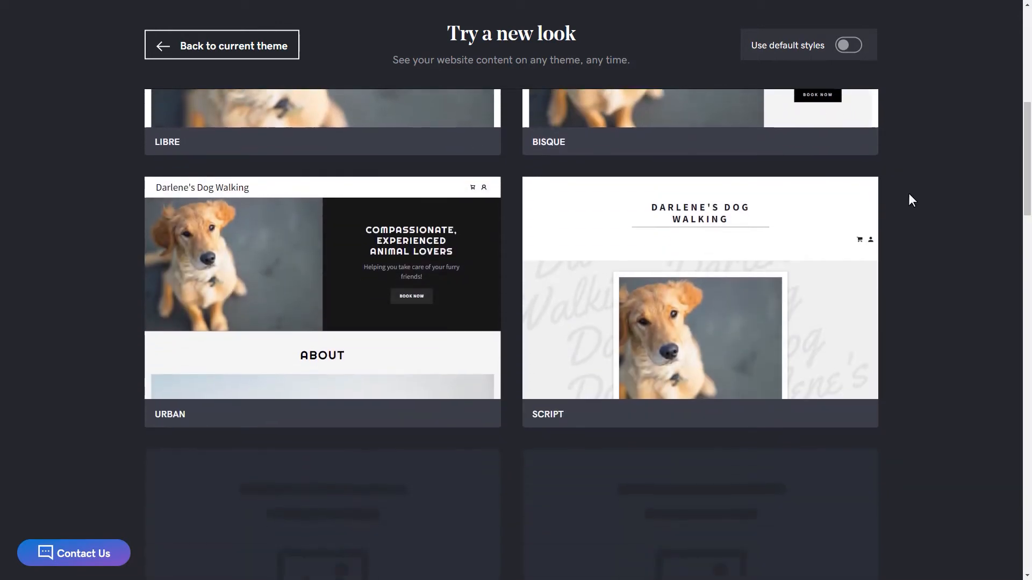
{"action": "scroll", "scroll_direction": "down", "scroll_amount": 3}
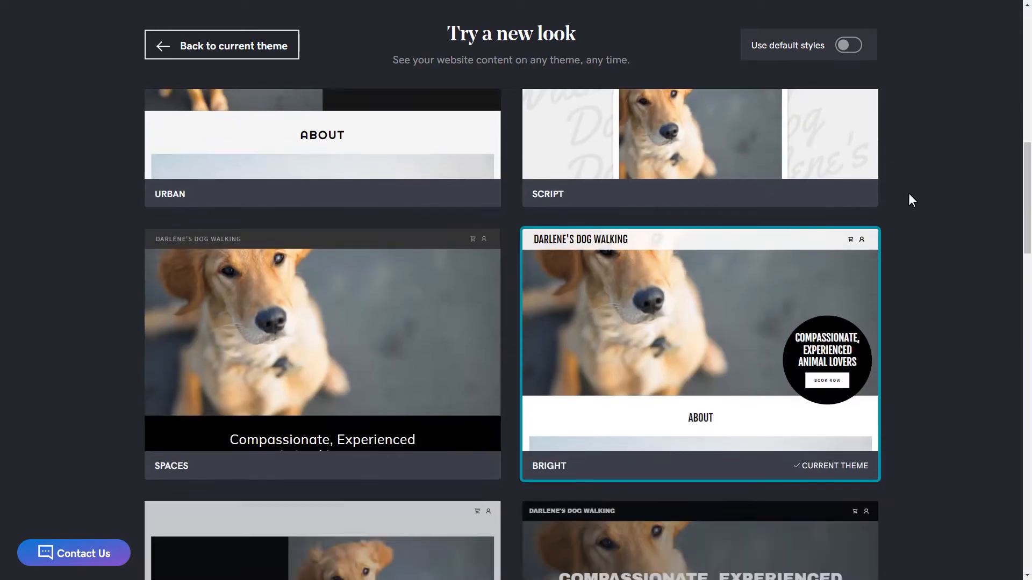
{"action": "scroll", "scroll_direction": "down", "scroll_amount": 3}
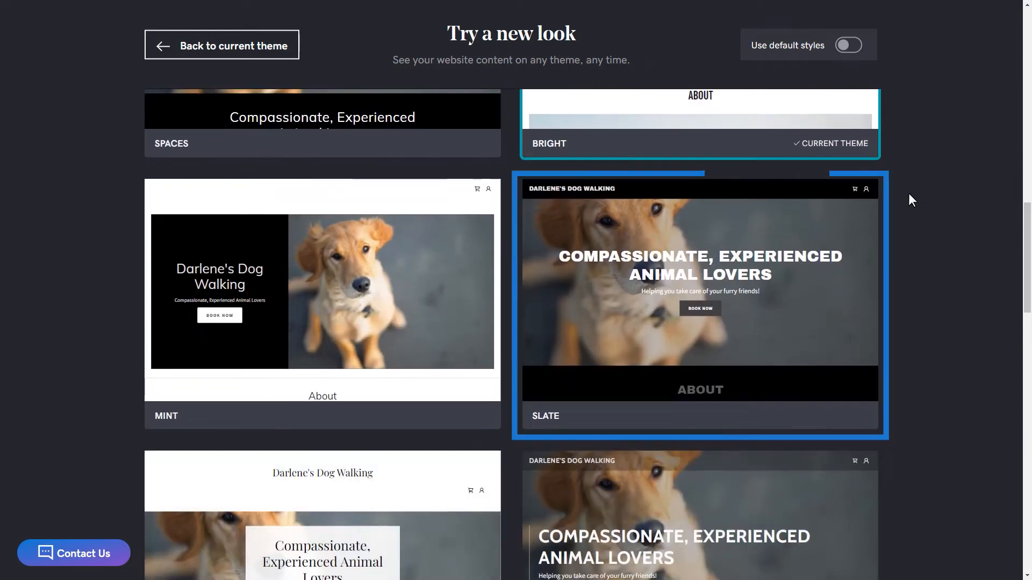
{"action": "mouse_move", "coordinate": [855, 236]}
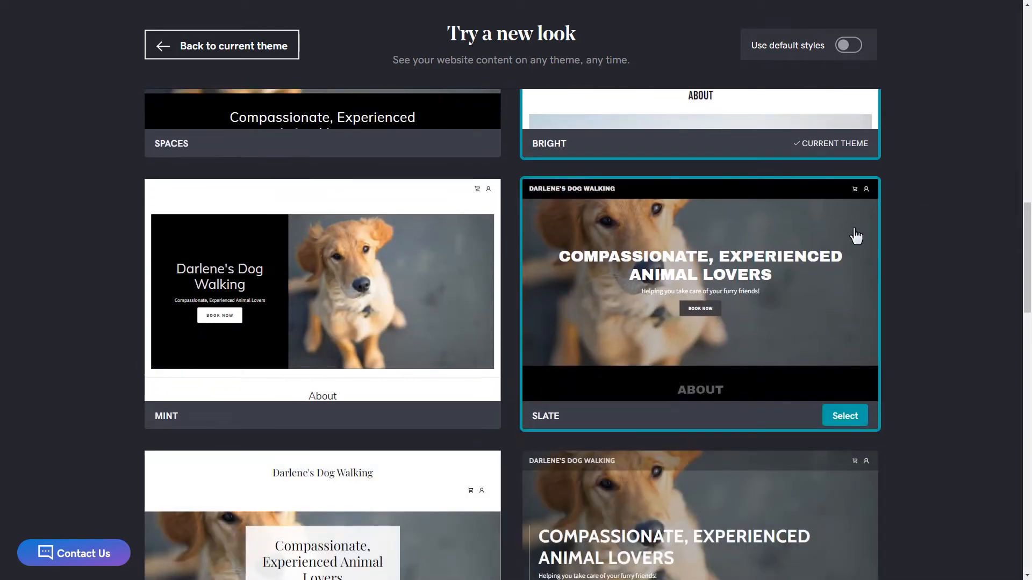
Apply the Slate theme and set the accent color to tan #AB9073
{"action": "left_click", "coordinate": [844, 415]}
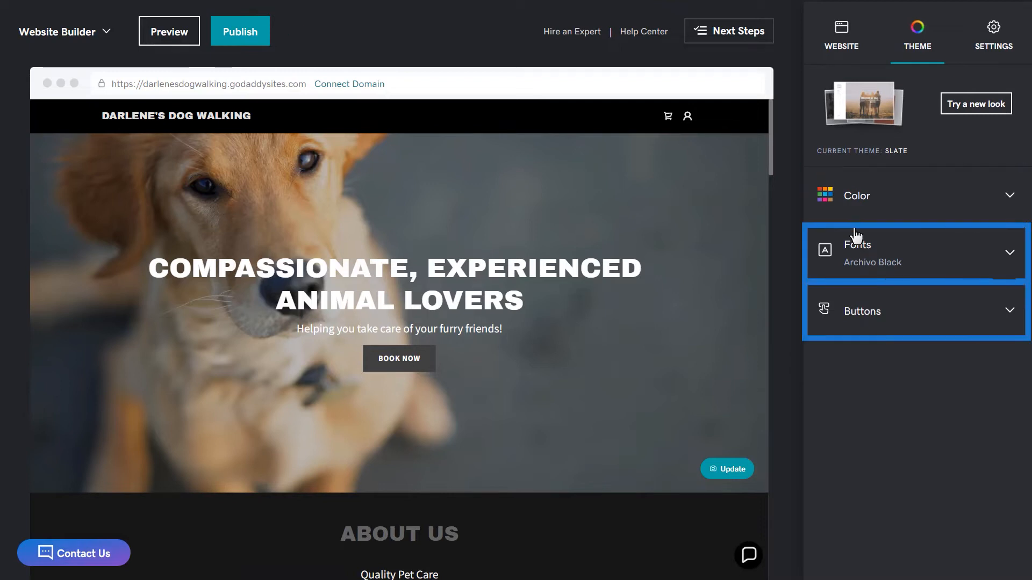
{"action": "mouse_move", "coordinate": [972, 209]}
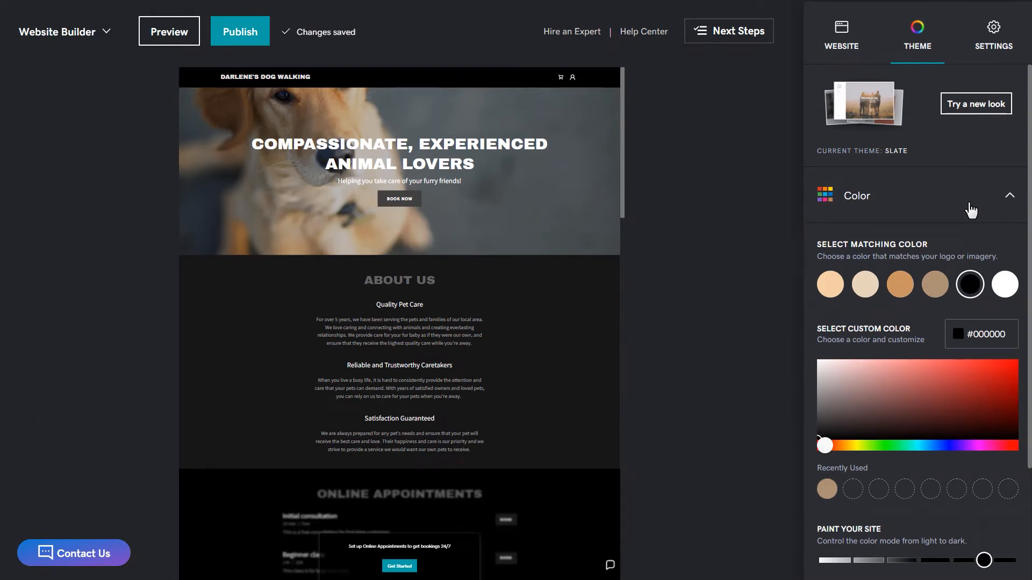
{"action": "mouse_move", "coordinate": [964, 229]}
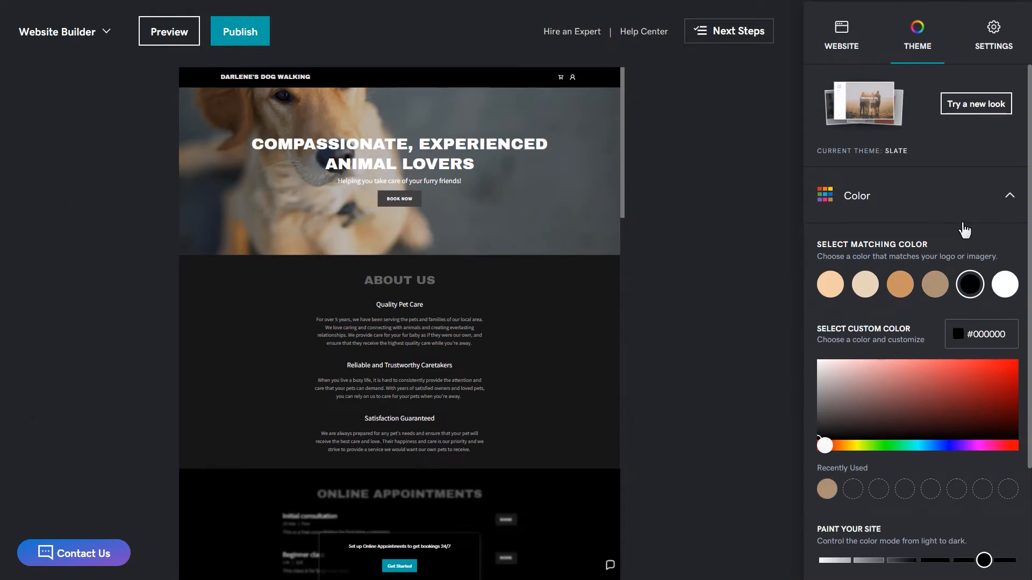
{"action": "left_click", "coordinate": [934, 284]}
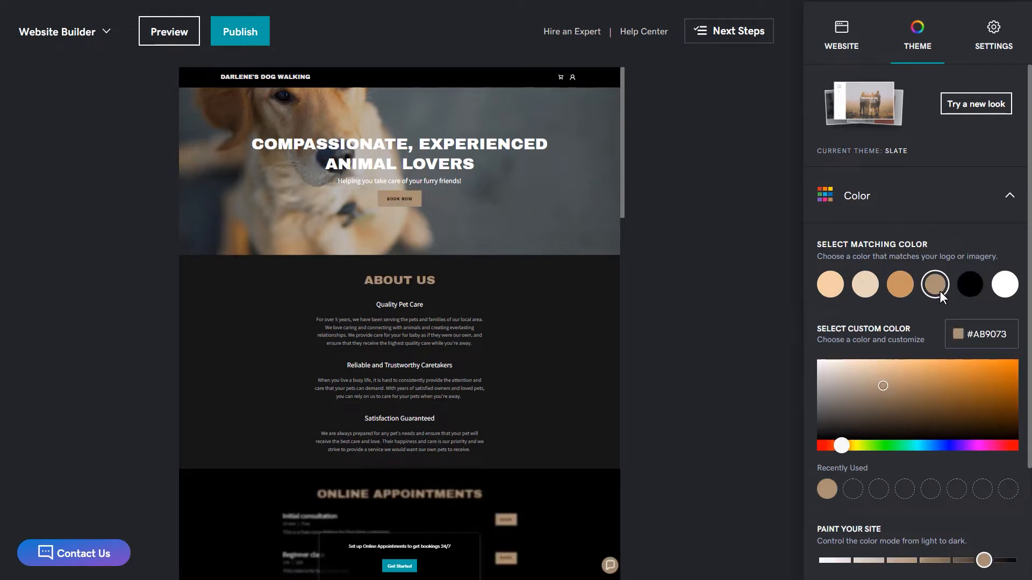
{"action": "scroll", "scroll_direction": "down", "scroll_amount": 3}
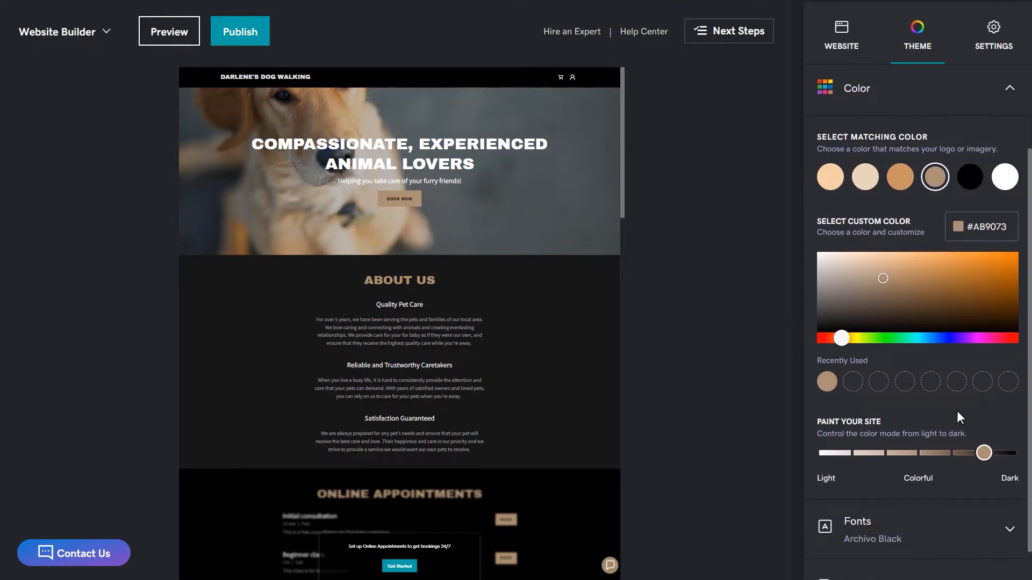
{"action": "left_click", "coordinate": [981, 226]}
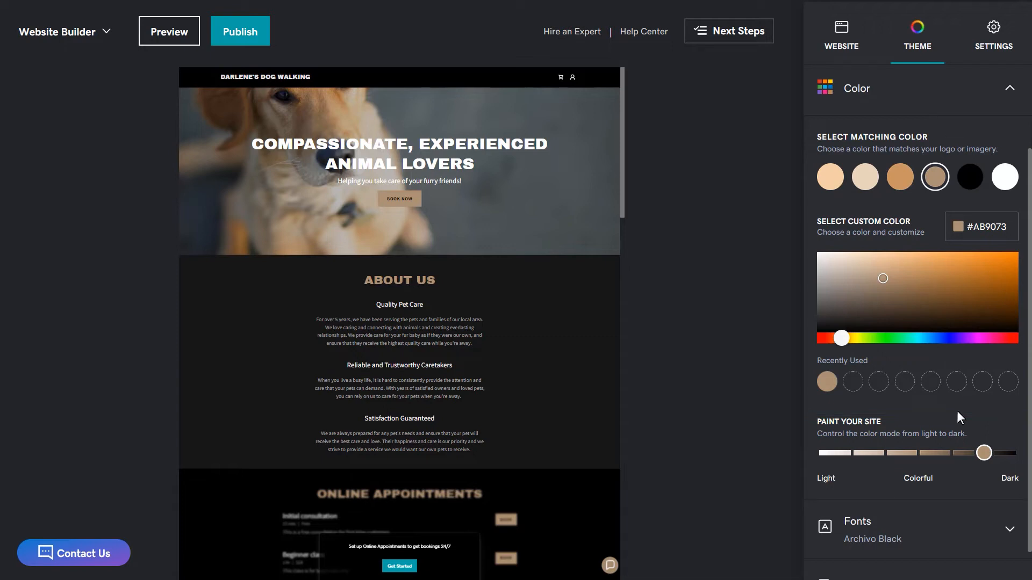
{"action": "mouse_move", "coordinate": [996, 504]}
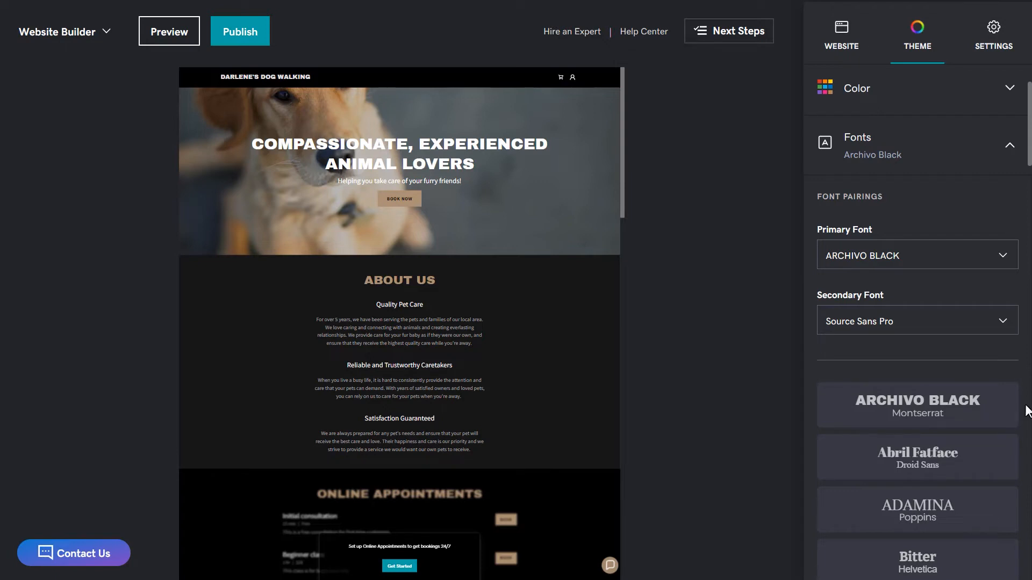
Choose the League Spartan / Helvetica font pairing and show Advanced font options
{"action": "scroll", "scroll_direction": "down", "scroll_amount": 3}
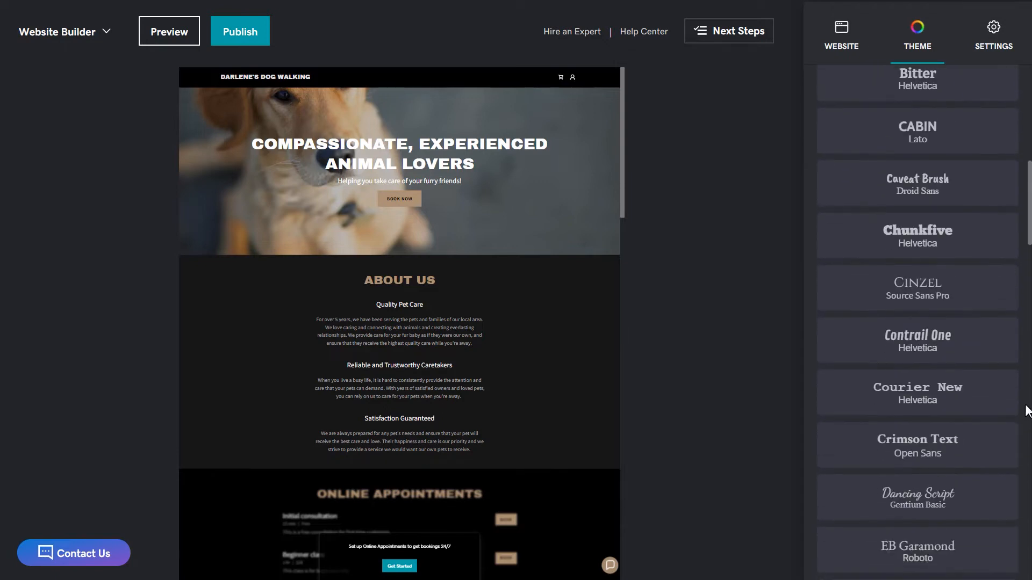
{"action": "scroll", "scroll_direction": "down", "scroll_amount": 3}
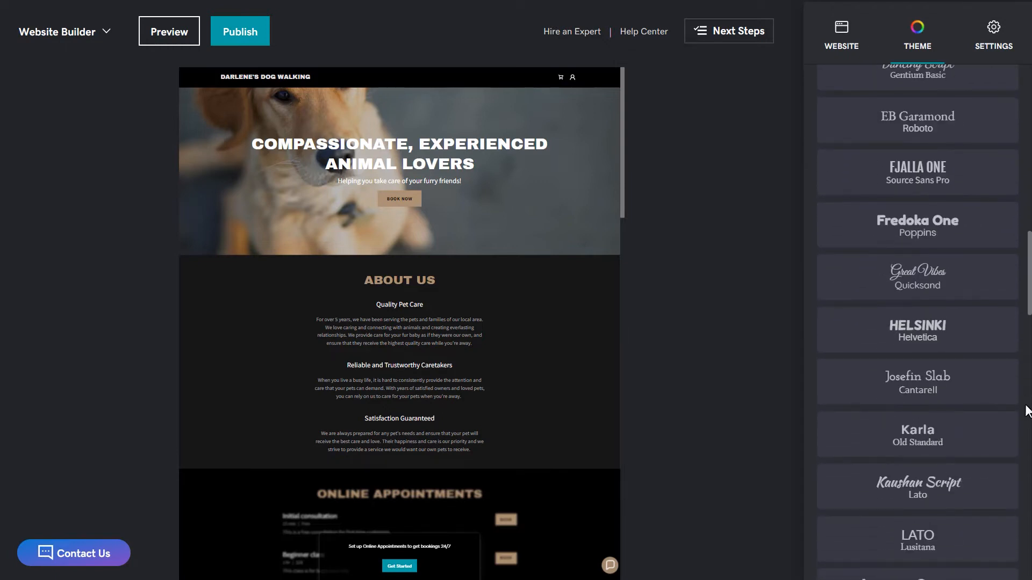
{"action": "scroll", "scroll_direction": "down", "scroll_amount": 3}
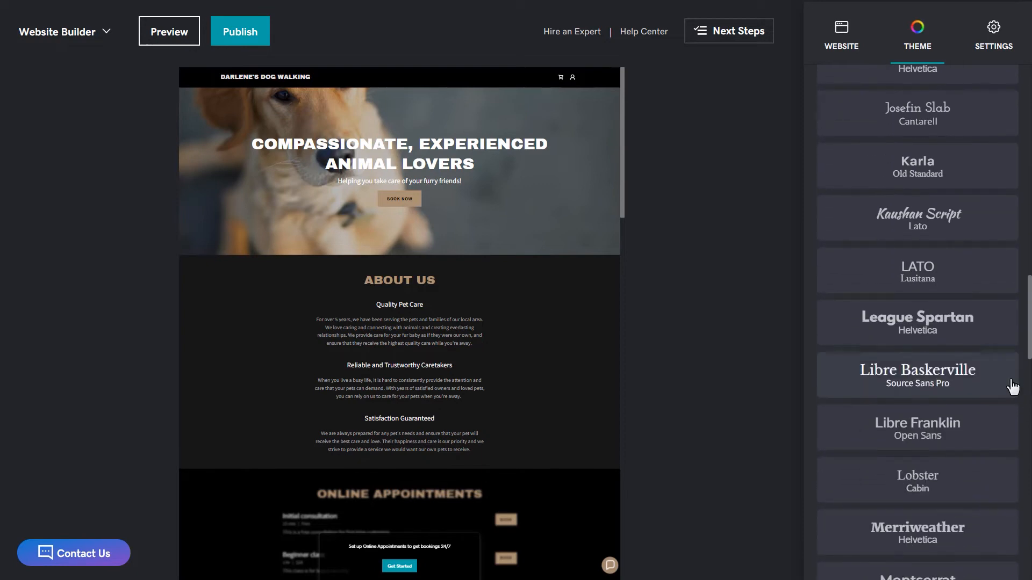
{"action": "left_click", "coordinate": [915, 322]}
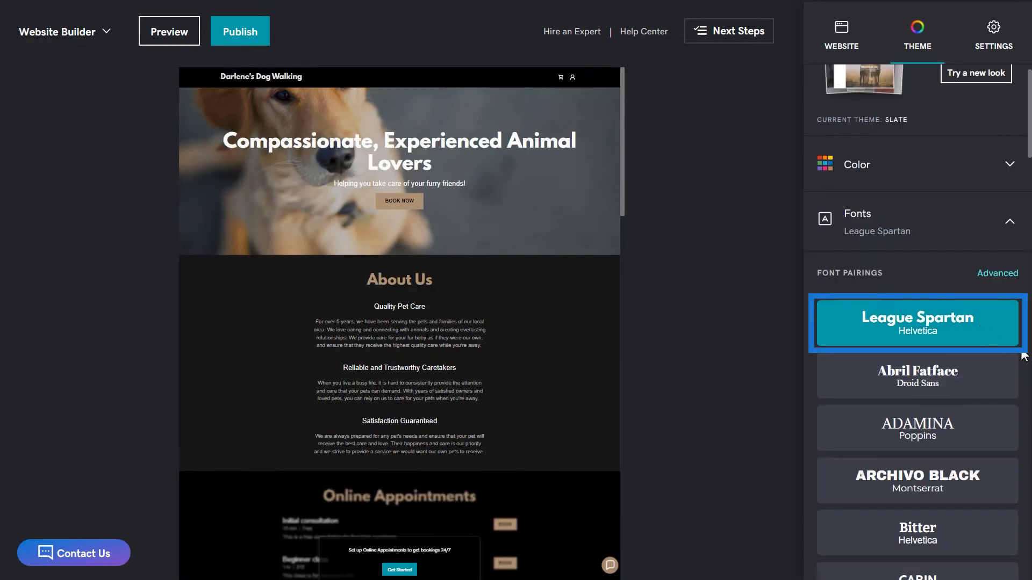
{"action": "left_click", "coordinate": [915, 323]}
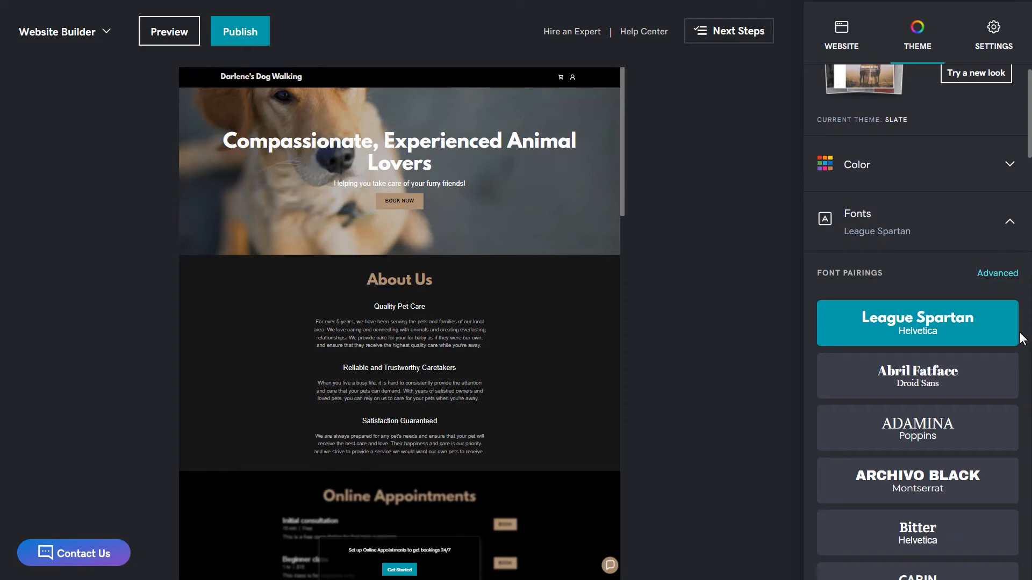
{"action": "left_click", "coordinate": [996, 273]}
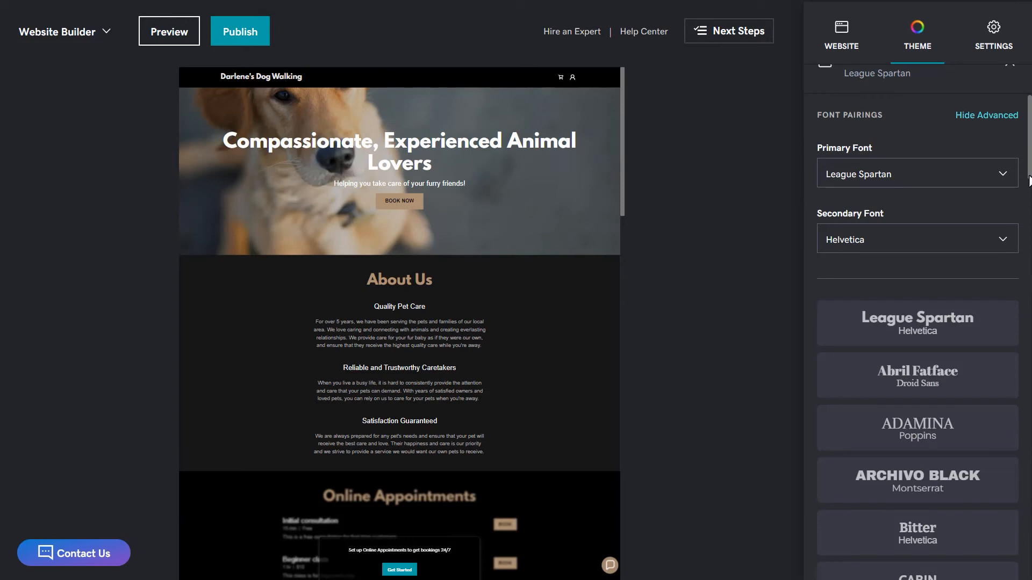
Set primary buttons to the fourth rectangular style, keeping theme color on
{"action": "scroll", "scroll_direction": "down", "scroll_amount": 3}
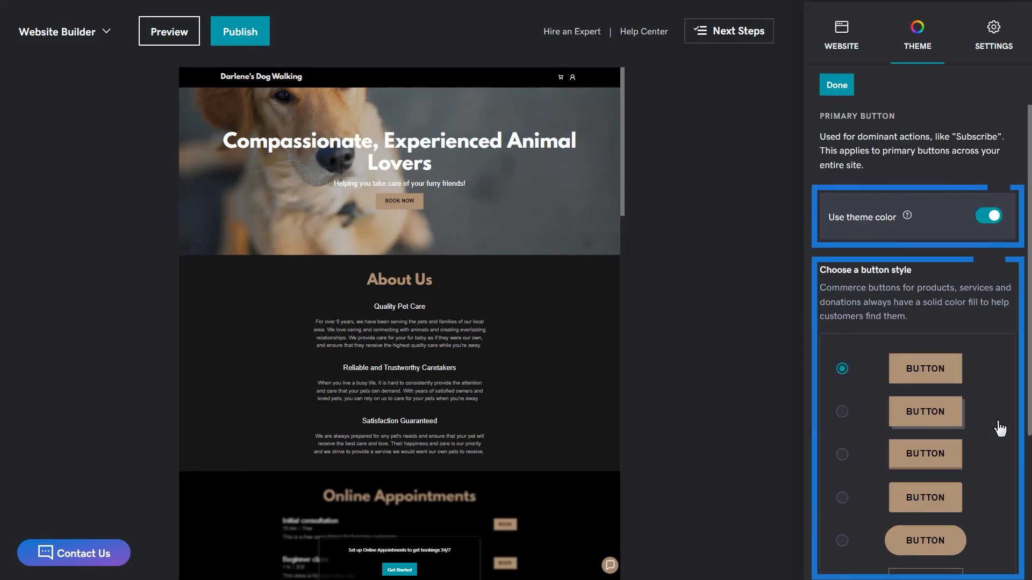
{"action": "left_click", "coordinate": [841, 411]}
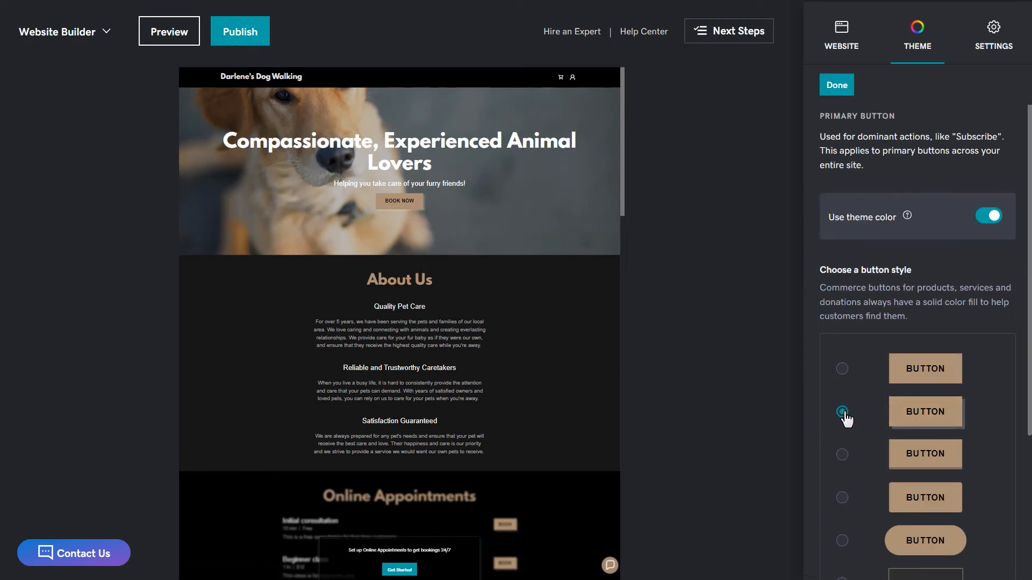
{"action": "left_click", "coordinate": [841, 497]}
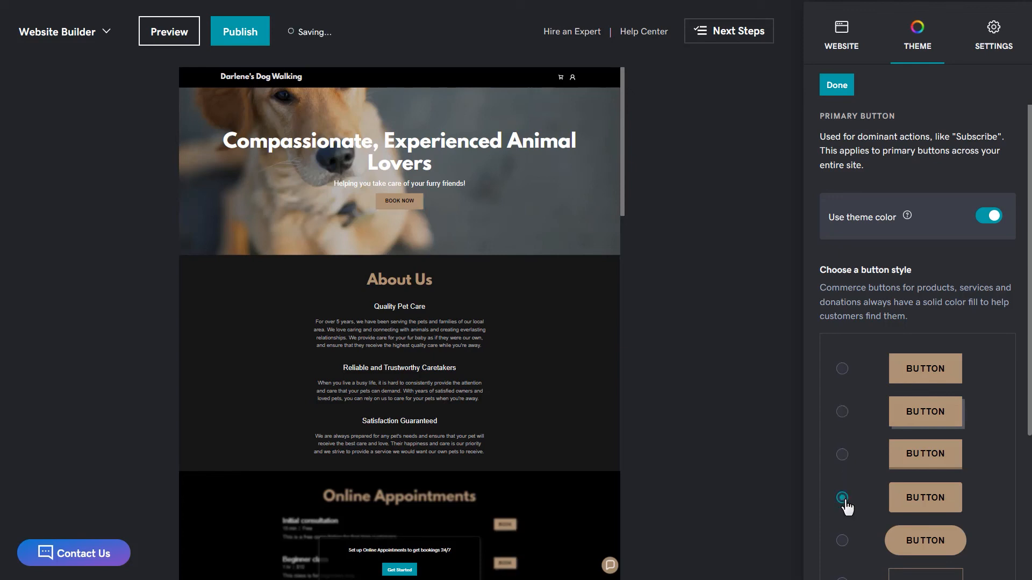